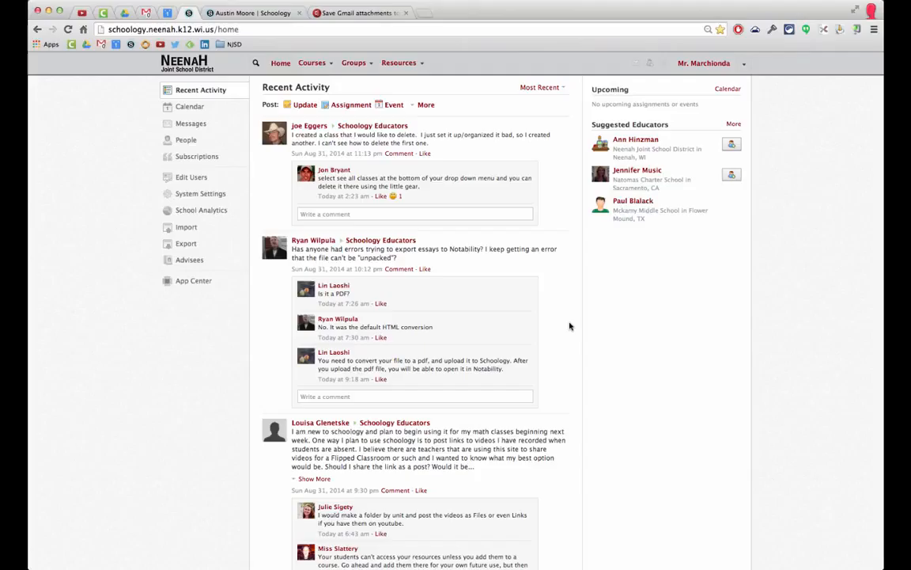
mouse_move(601, 291)
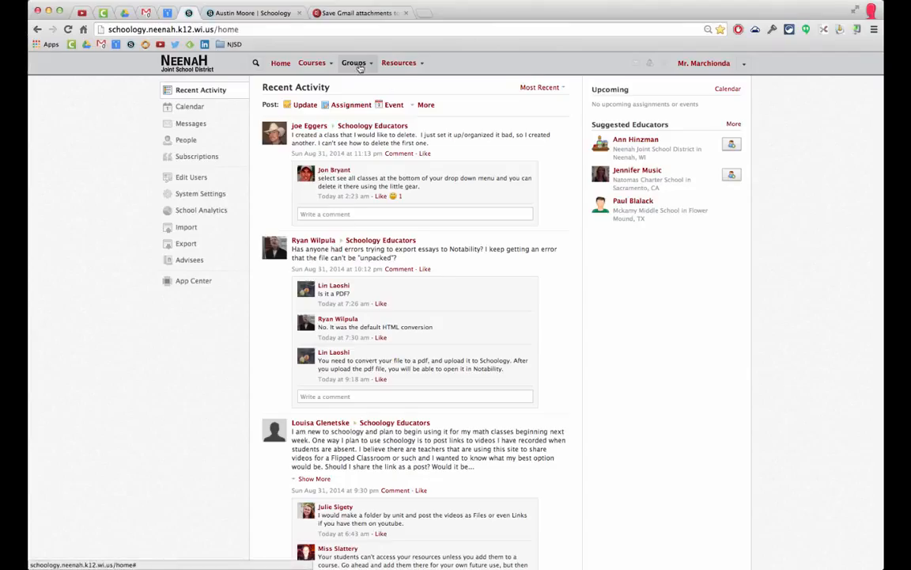
Step: Go to the District Technology 101 group from the Groups menu
left_click(354, 63)
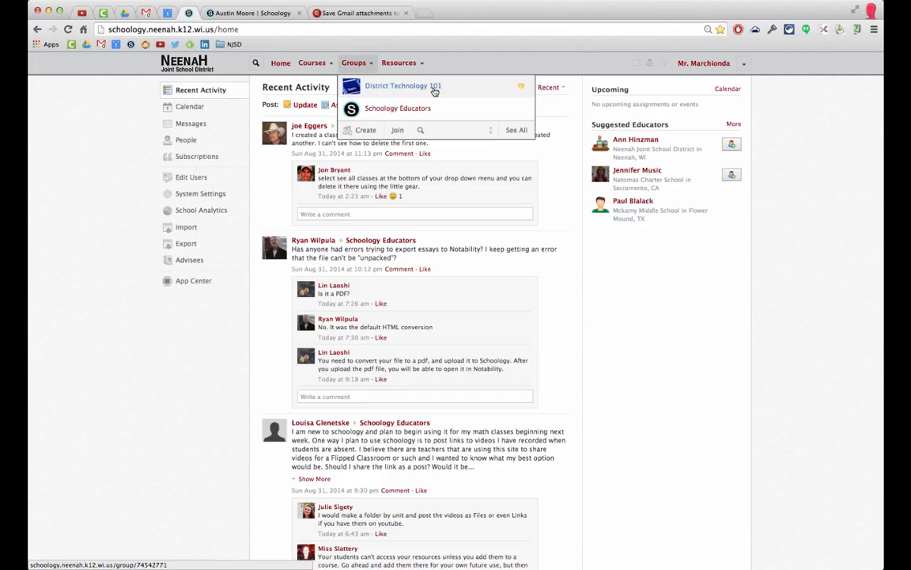
left_click(402, 86)
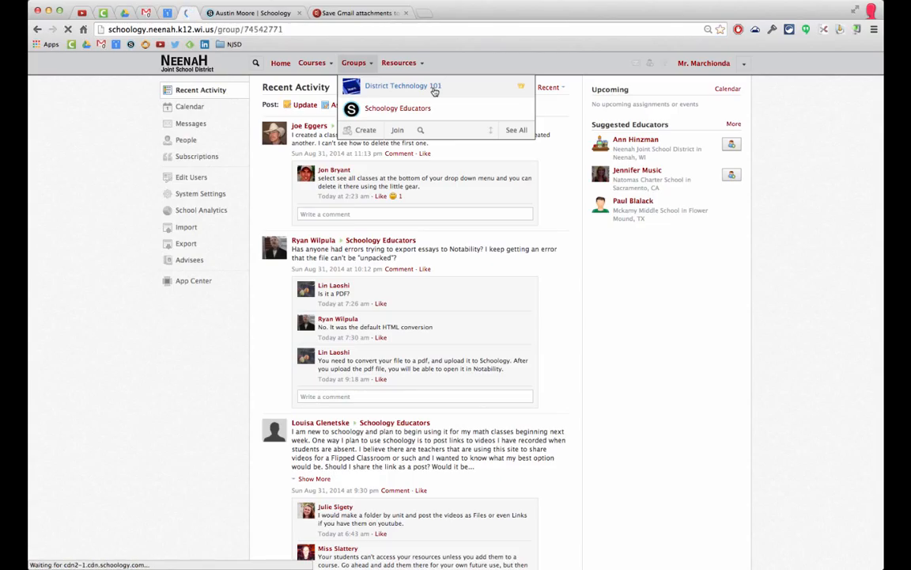
Step: View the group's Resources and enter the iWork folder
left_click(401, 86)
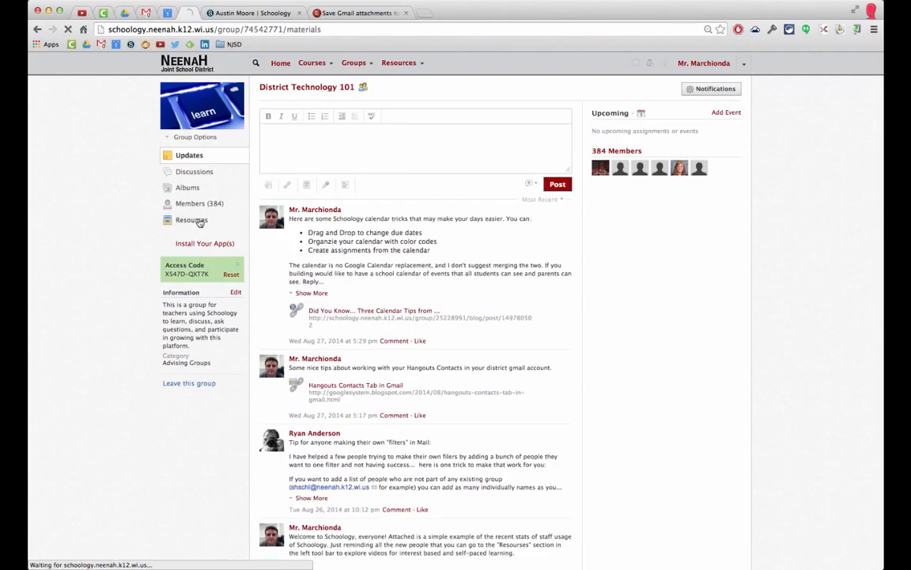
left_click(192, 219)
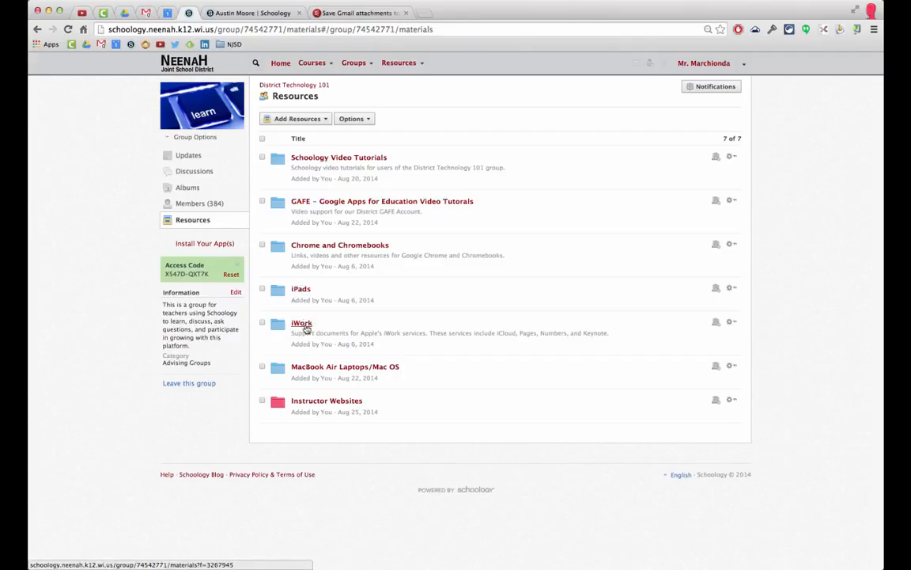
left_click(301, 323)
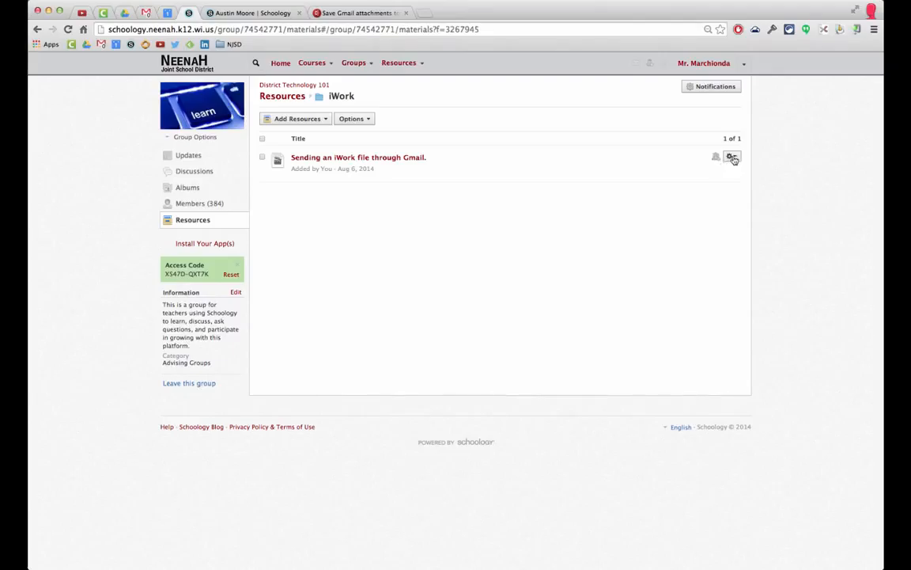
left_click(731, 157)
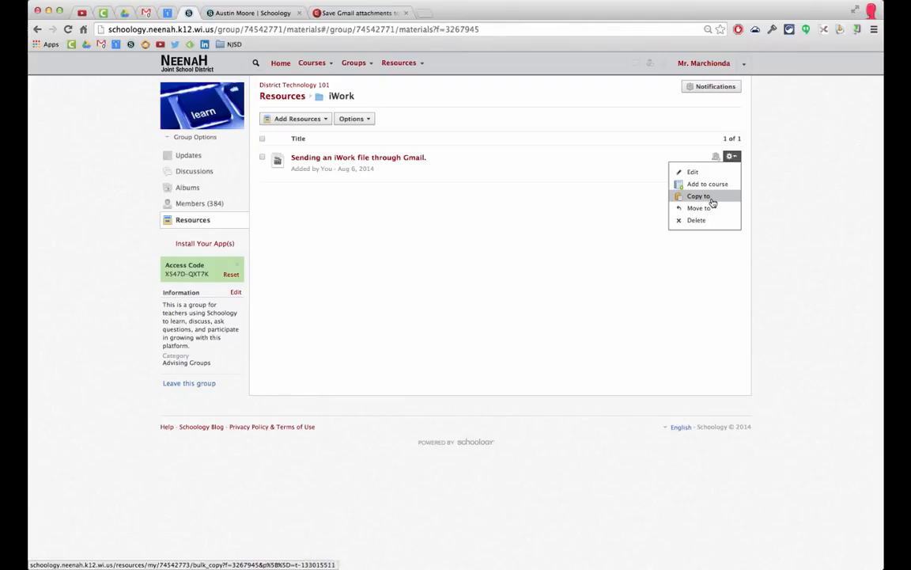
mouse_move(700, 207)
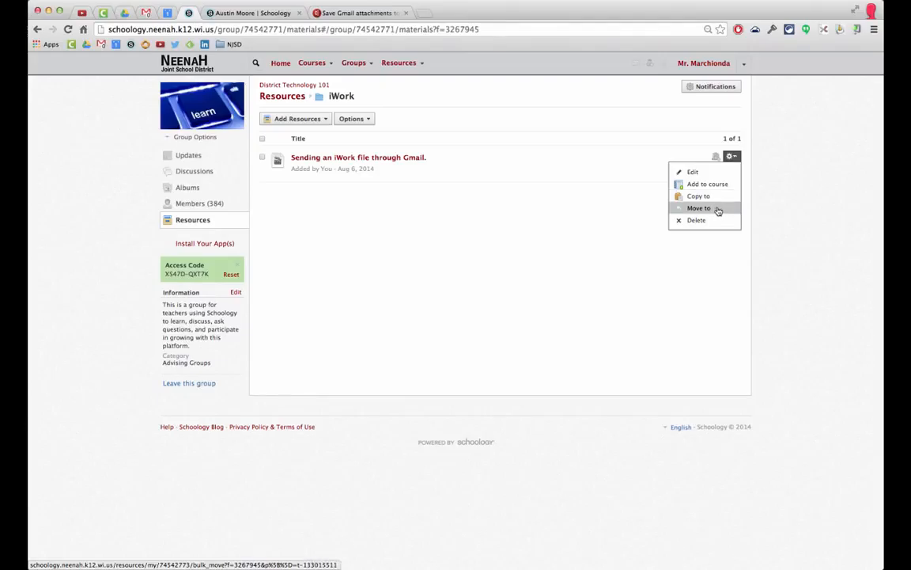
mouse_move(699, 196)
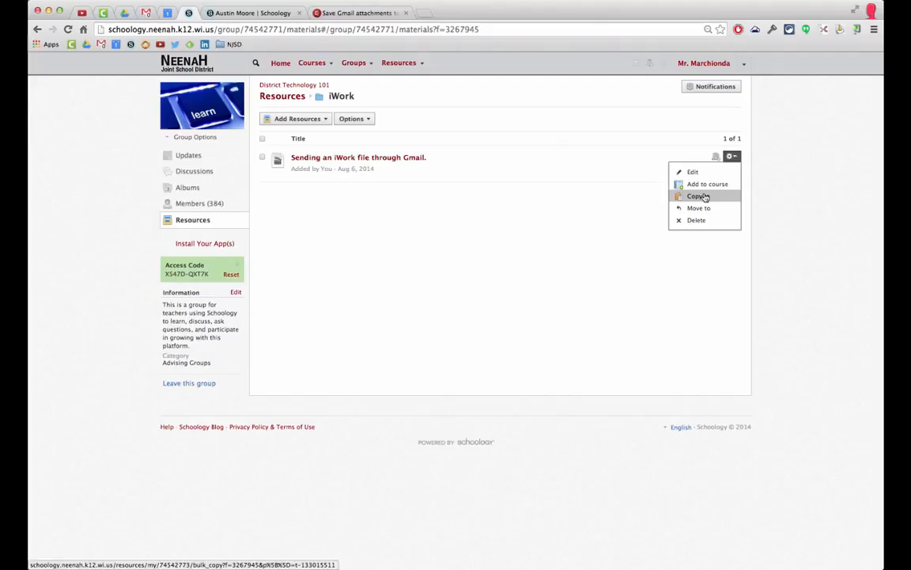
mouse_move(492, 188)
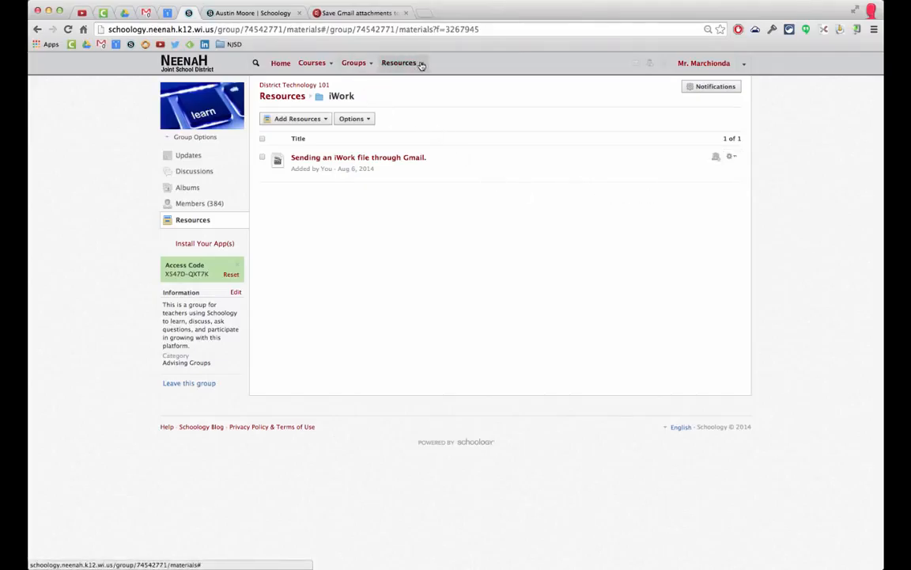
Step: Reach District Technology 101's folders through the site-wide Group Resources area
left_click(399, 63)
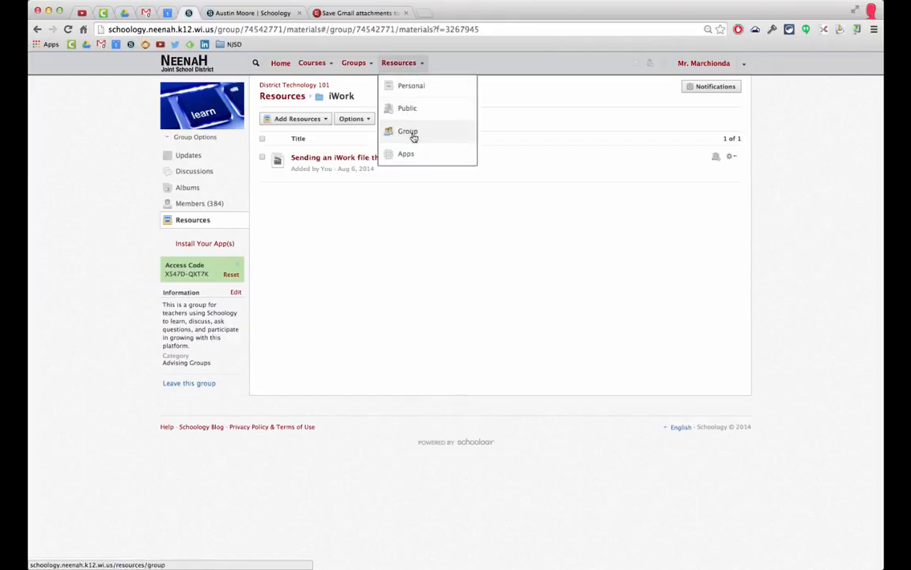
left_click(409, 131)
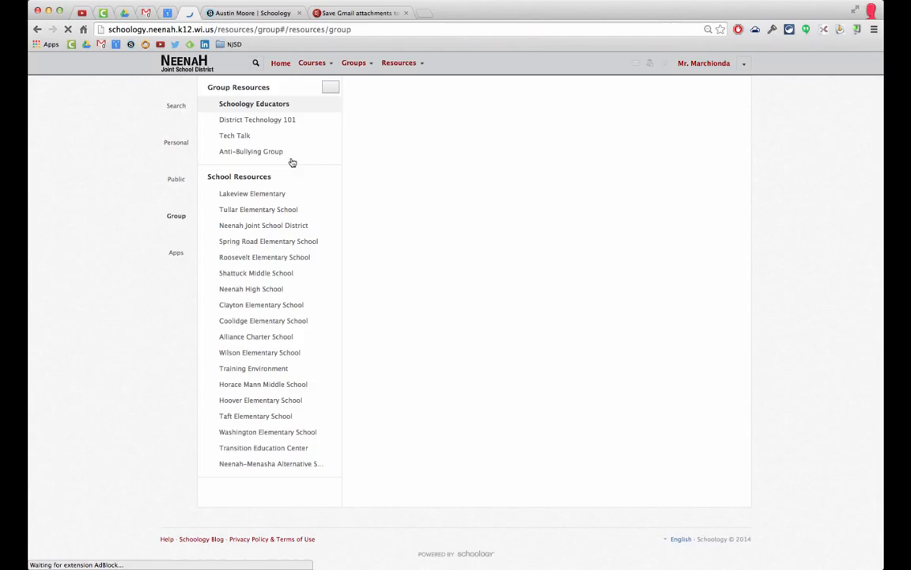
left_click(253, 104)
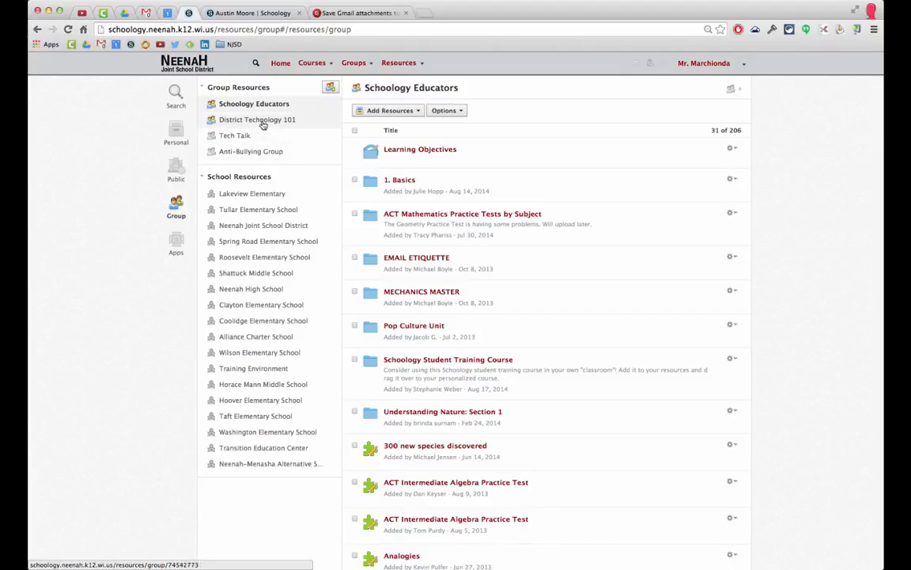
left_click(256, 120)
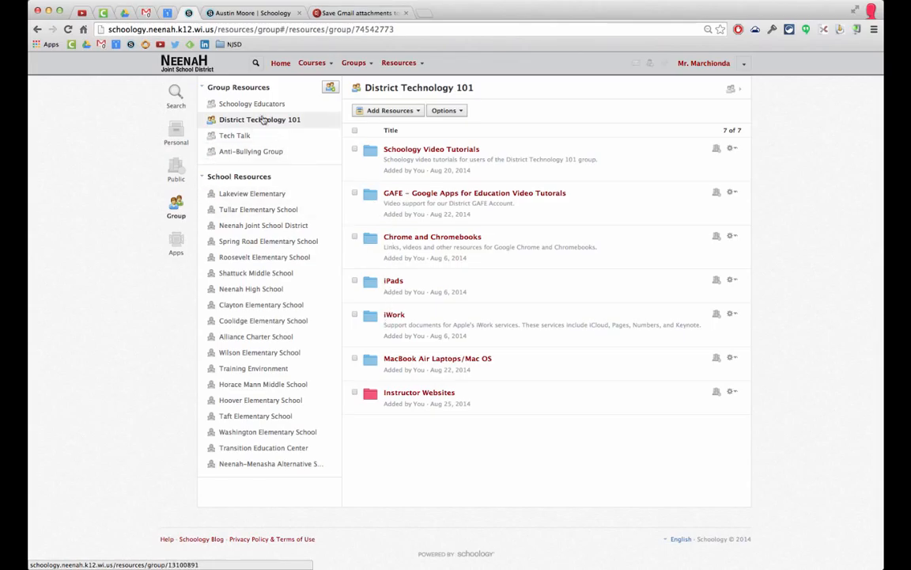
mouse_move(354, 237)
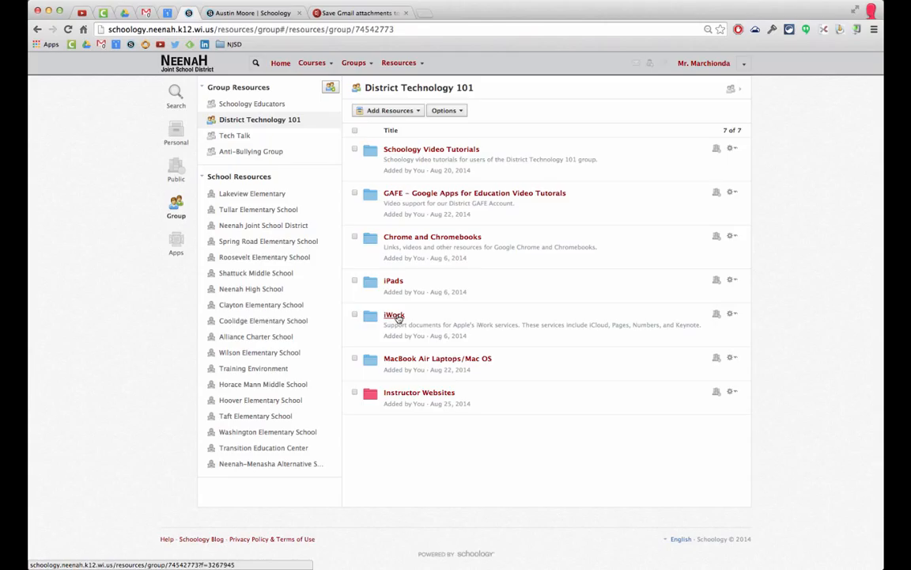
Step: Enter the iWork folder and preview the Gmail video item via its gear menu
left_click(394, 315)
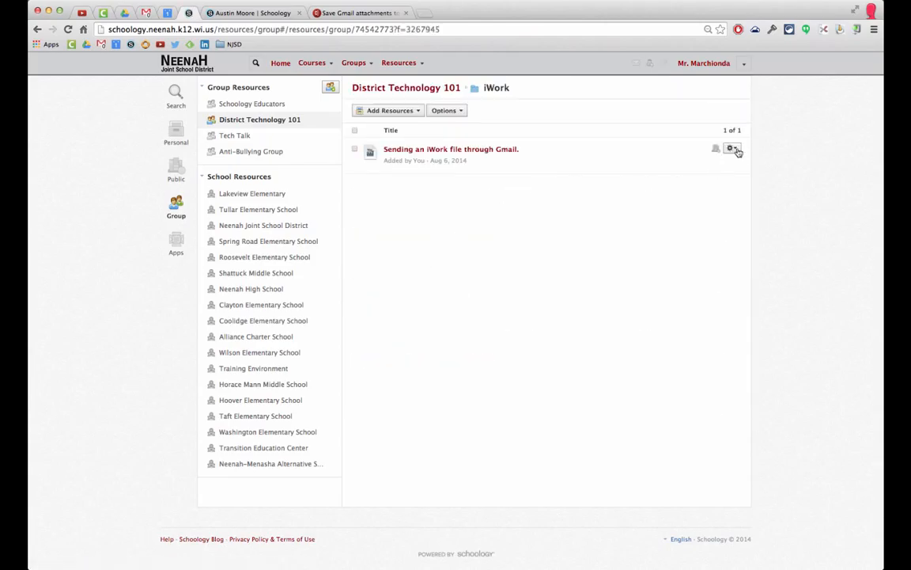
left_click(731, 148)
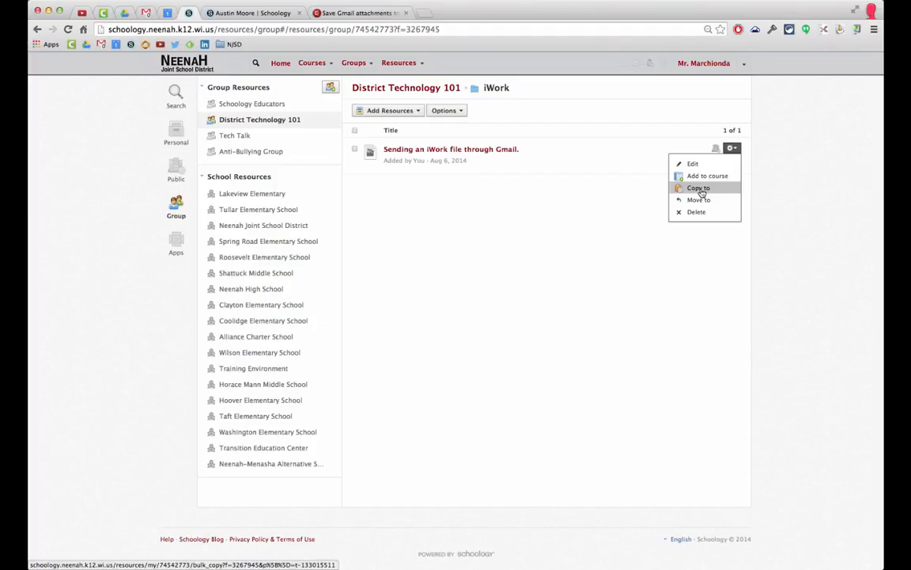
left_click(699, 187)
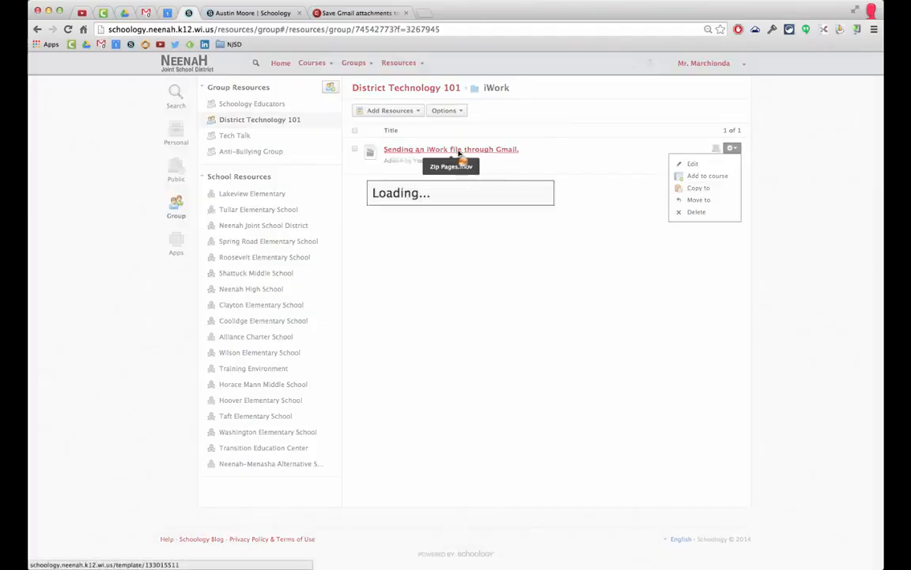
Step: Download the Zip Pages.mov attachment from the preview
left_click(451, 149)
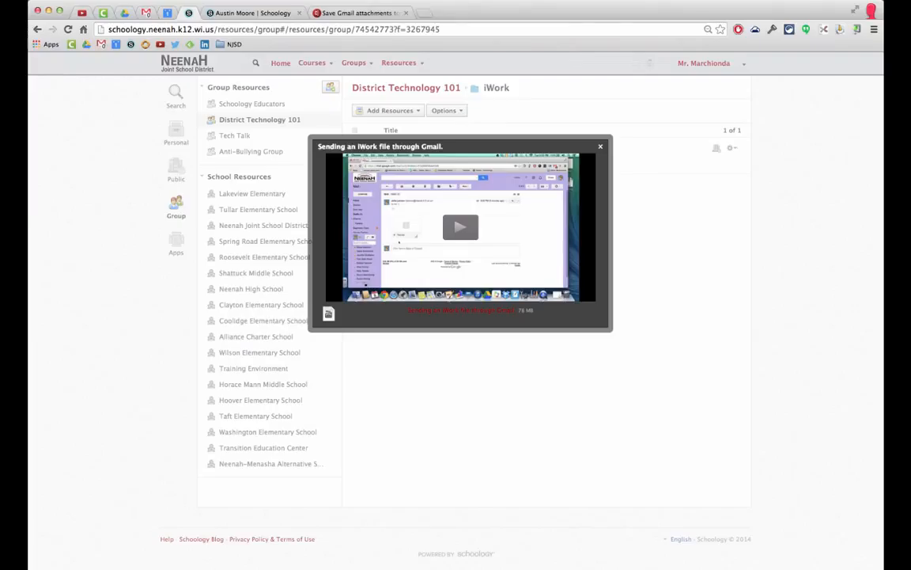
mouse_move(461, 309)
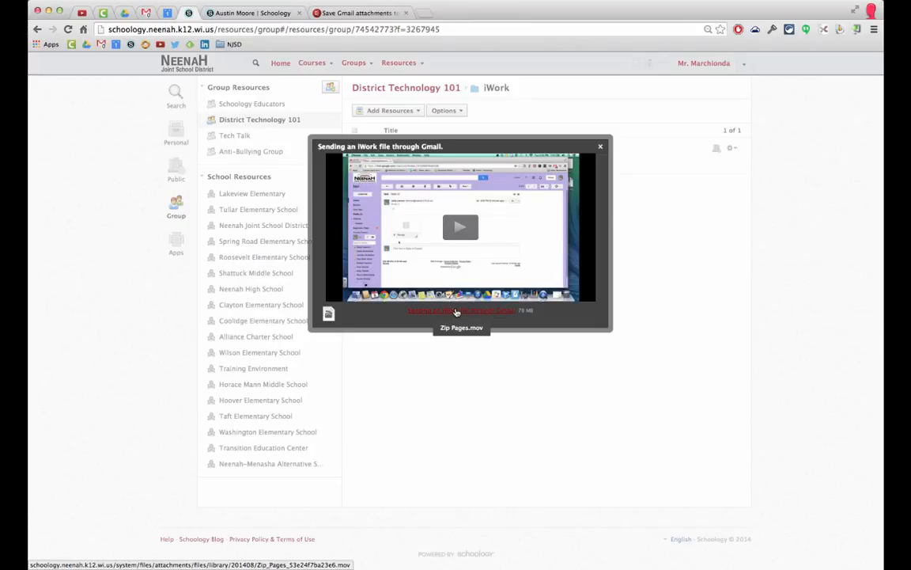
left_click(600, 146)
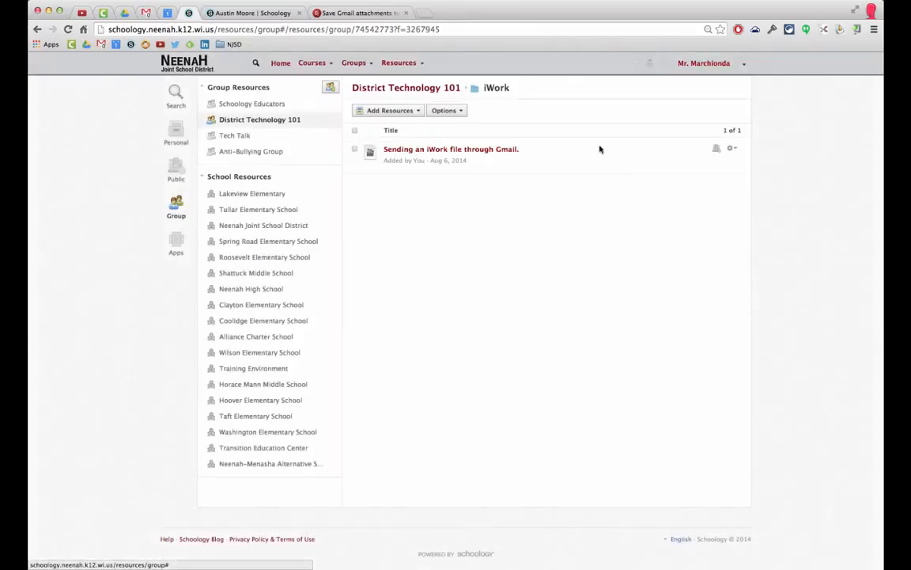